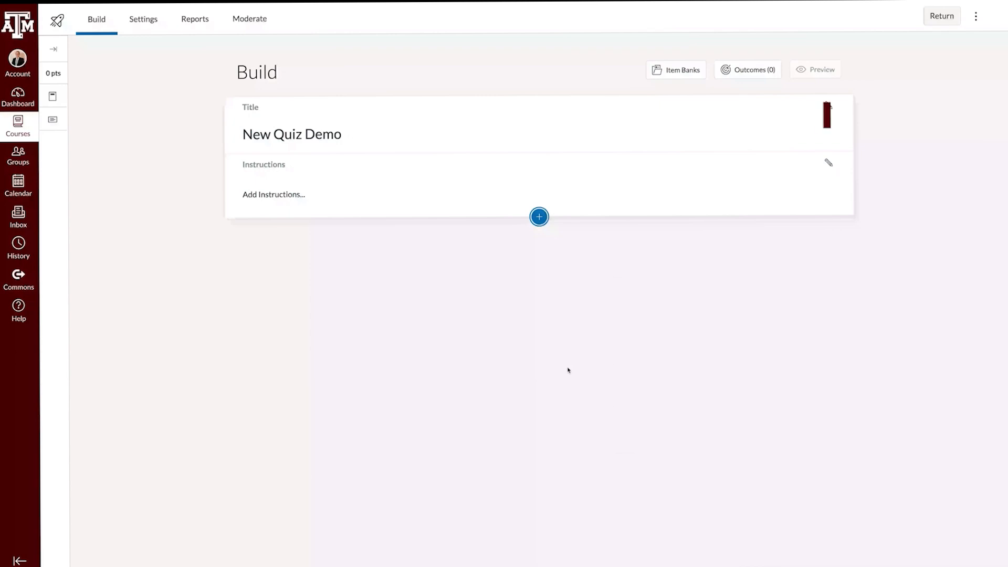
- Start a new question in New Quiz Demo via the + button
click(539, 216)
text(Which is the third person?)
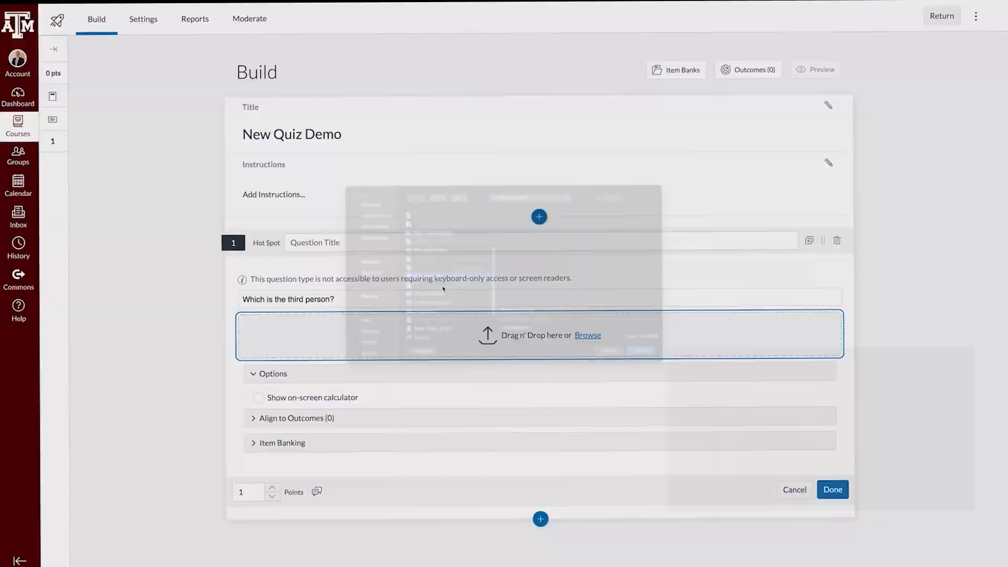
click(250, 18)
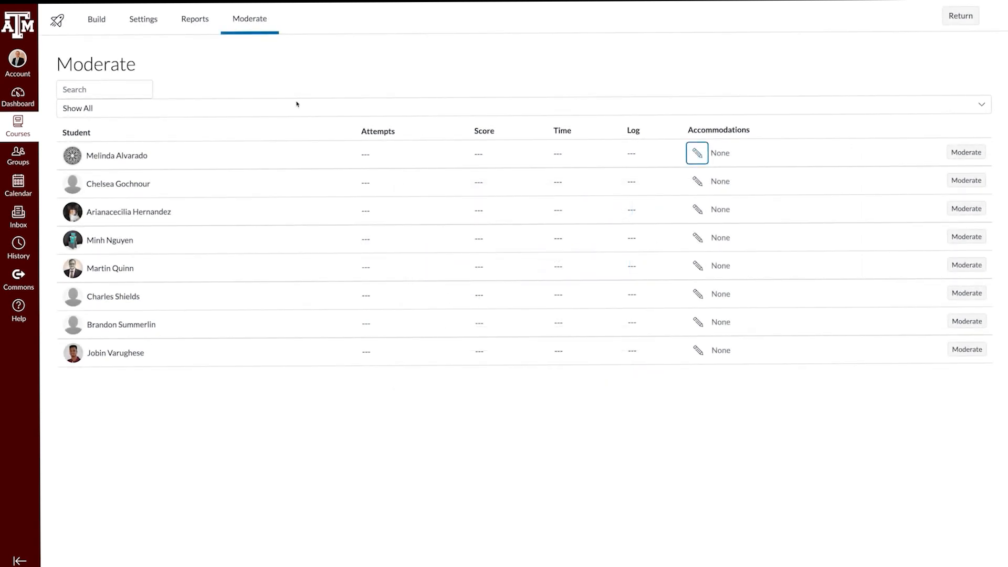
- Review the Settings toggles (shuffle, time limit, attempts), then move to the Reports page
click(142, 19)
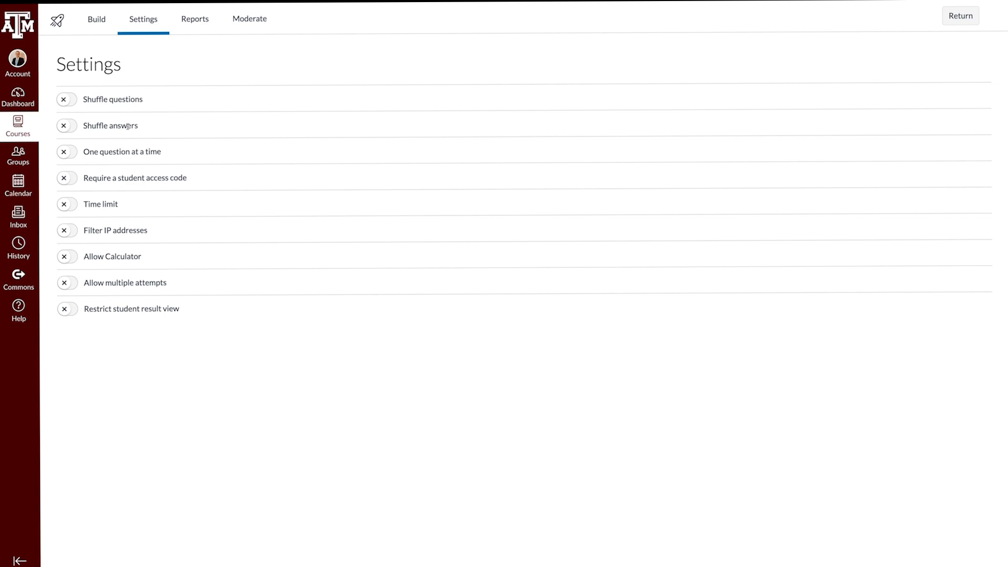
click(195, 18)
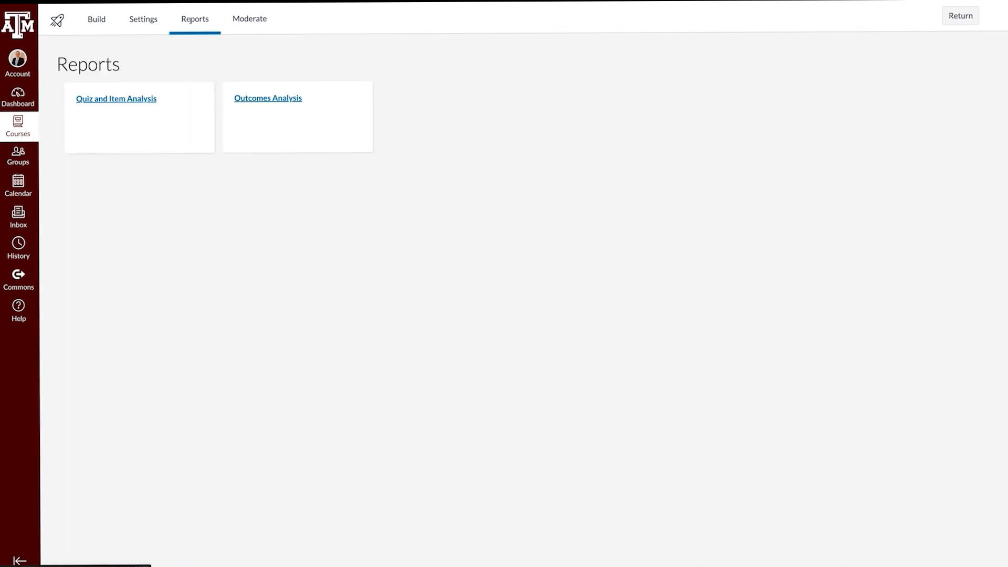